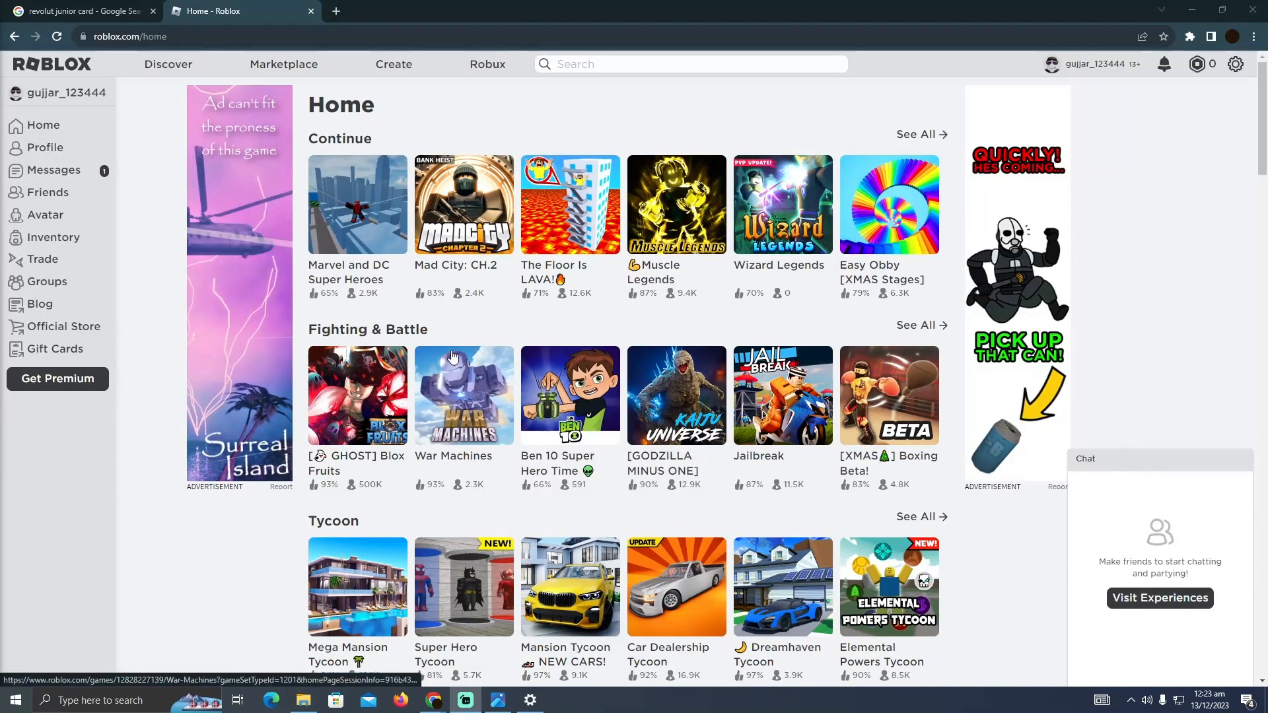
{"action": "mouse_move", "coordinate": [528, 346]}
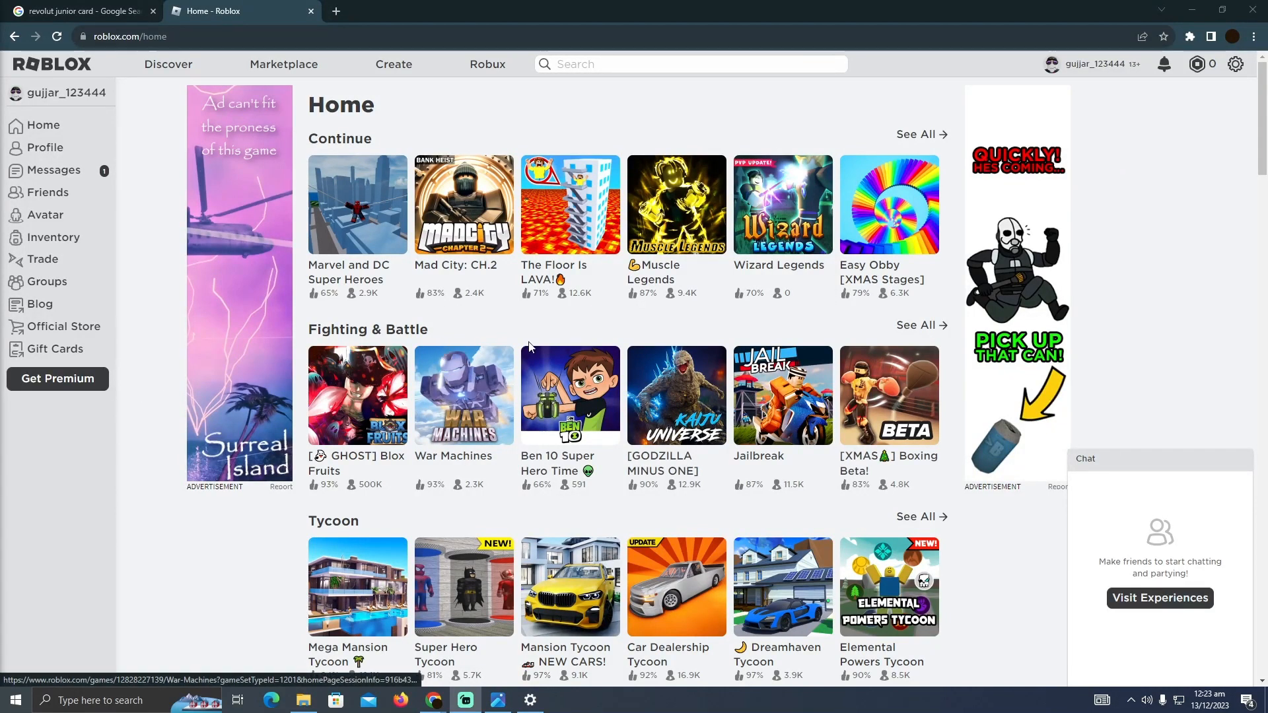
{"action": "mouse_move", "coordinate": [618, 328]}
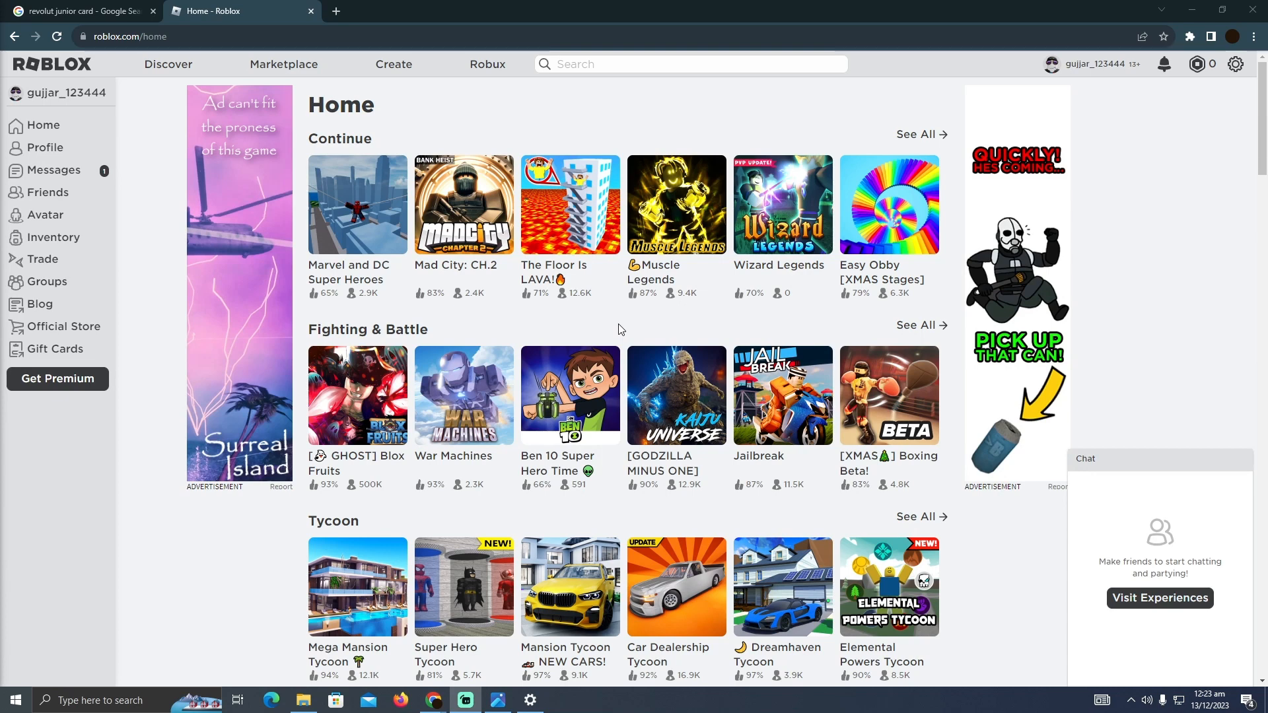
{"action": "mouse_move", "coordinate": [572, 320]}
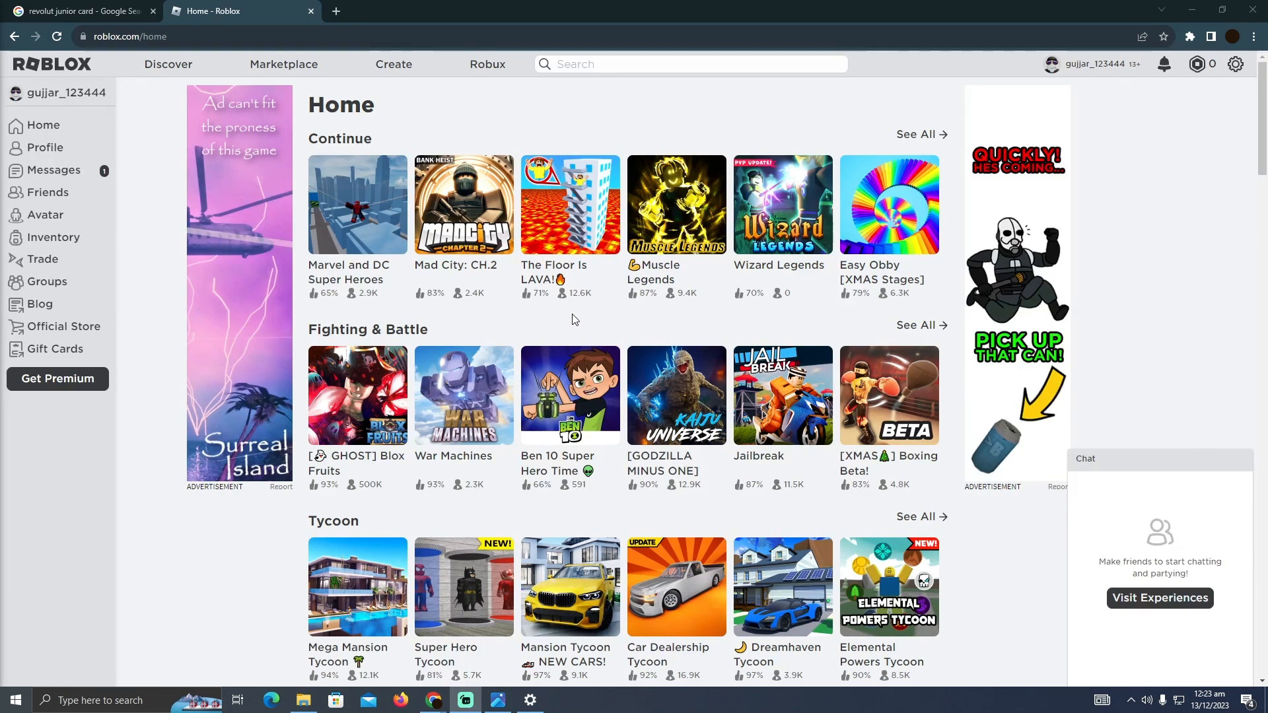
Glance at the revolut junior card image results, return to Roblox and head to Buy Robux.
{"action": "left_click", "coordinate": [80, 12]}
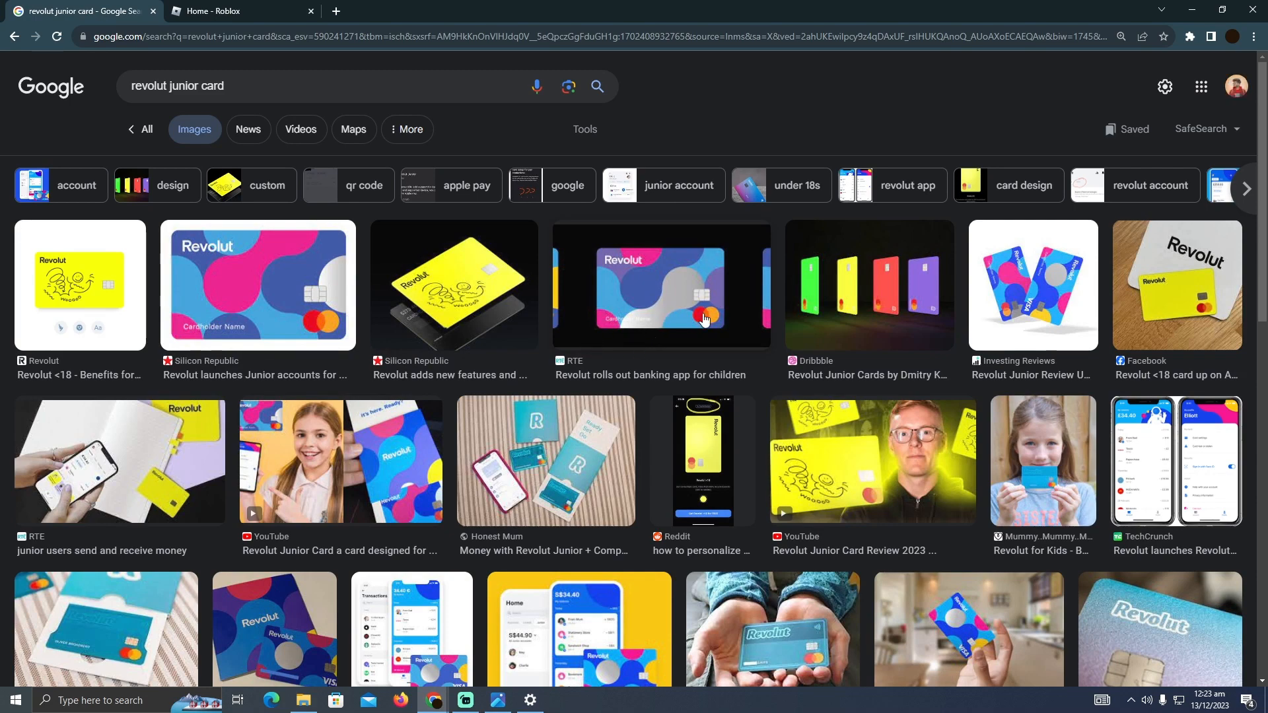
{"action": "mouse_move", "coordinate": [453, 289]}
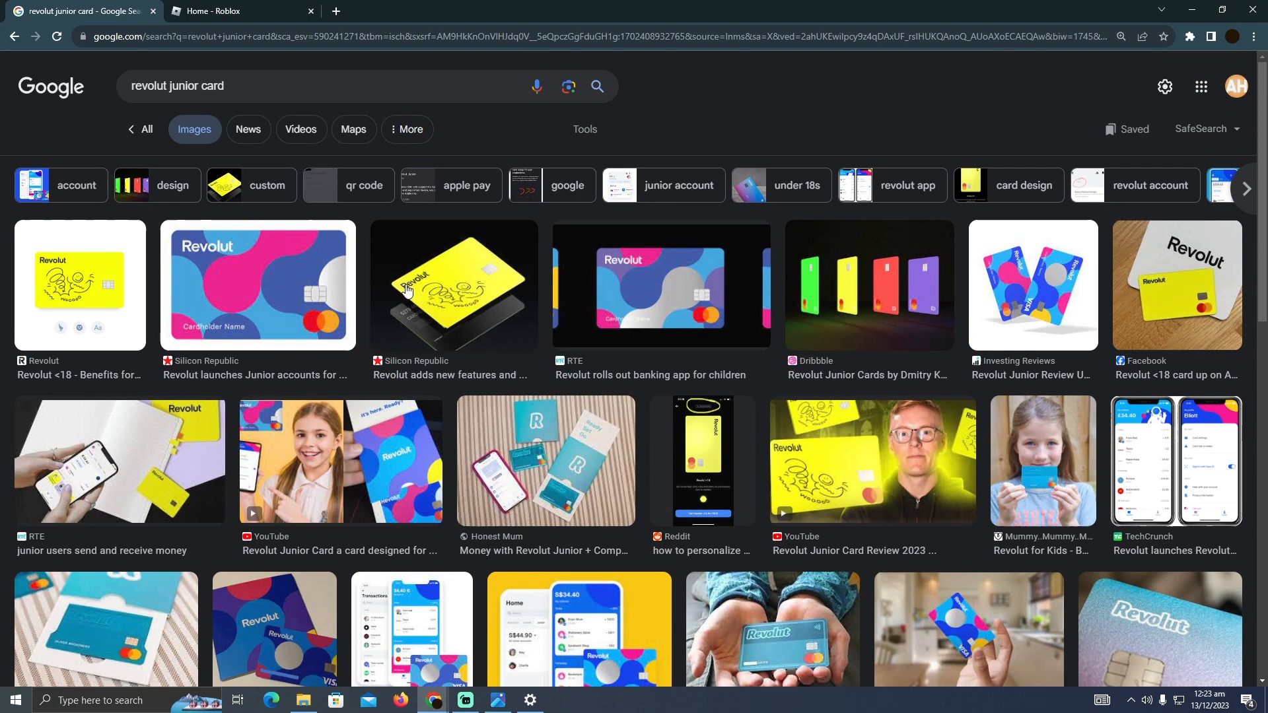
{"action": "mouse_move", "coordinate": [725, 309]}
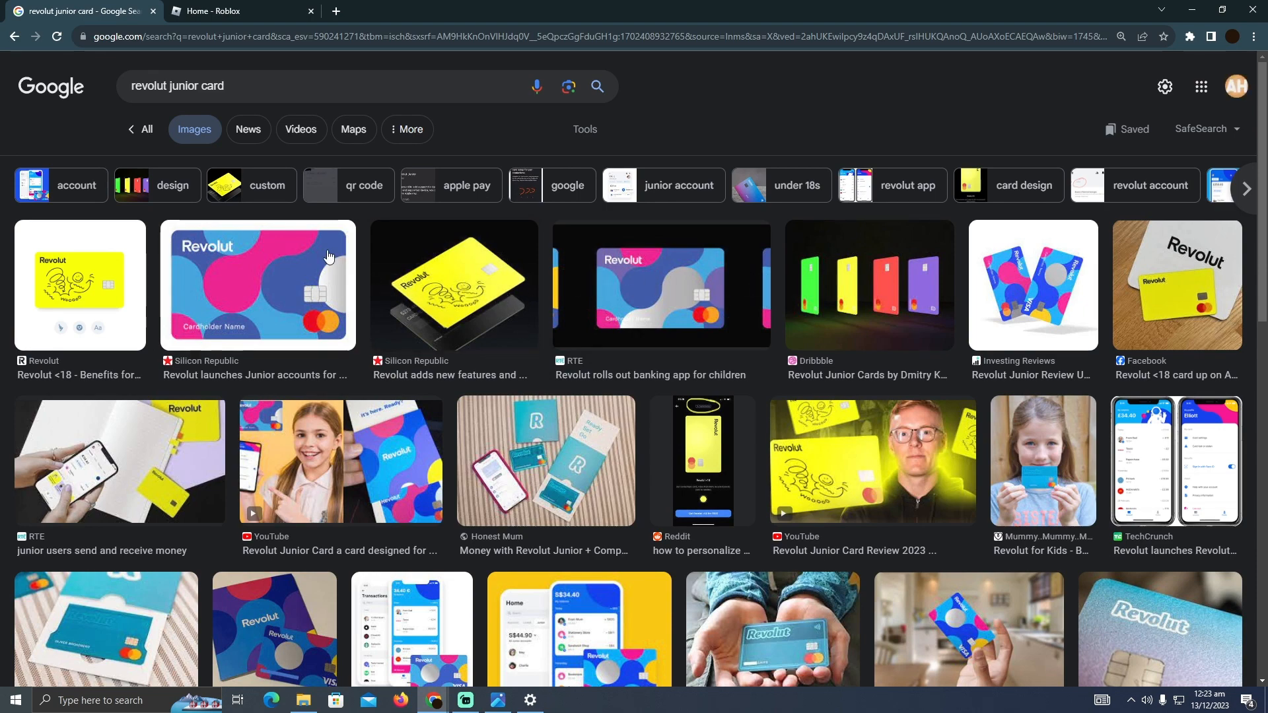
{"action": "left_click", "coordinate": [235, 10]}
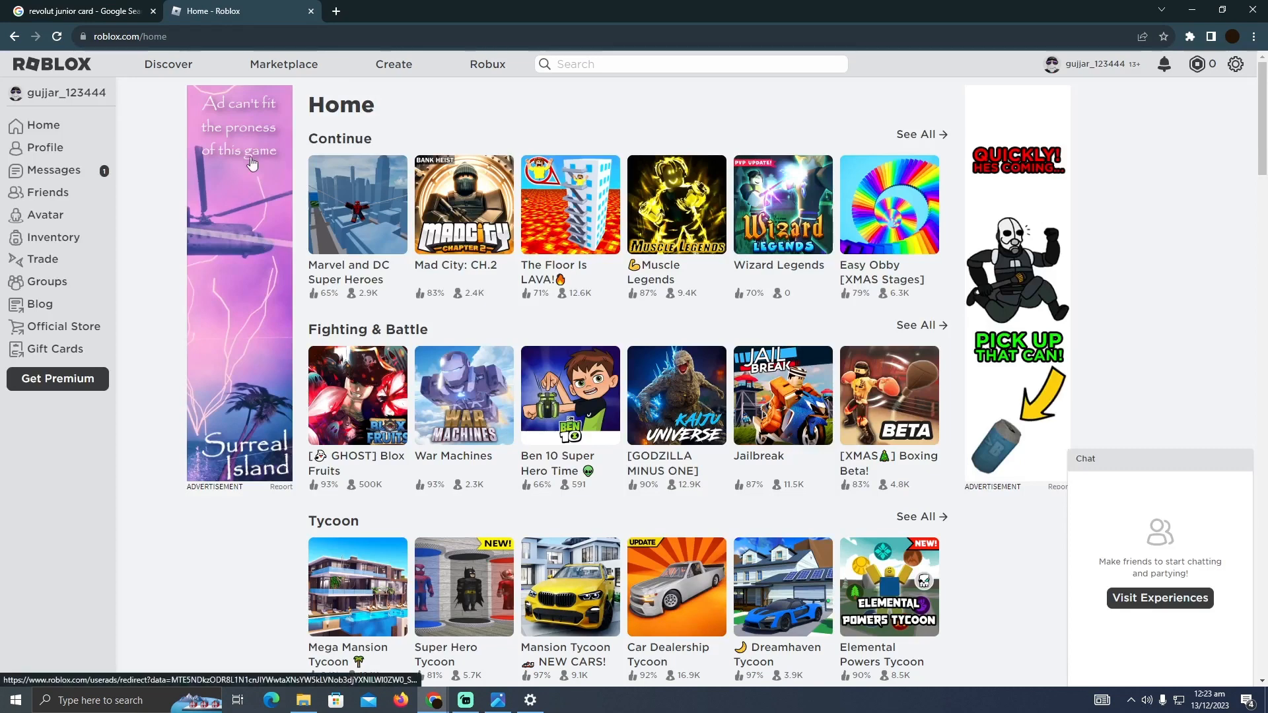
{"action": "mouse_move", "coordinate": [488, 63]}
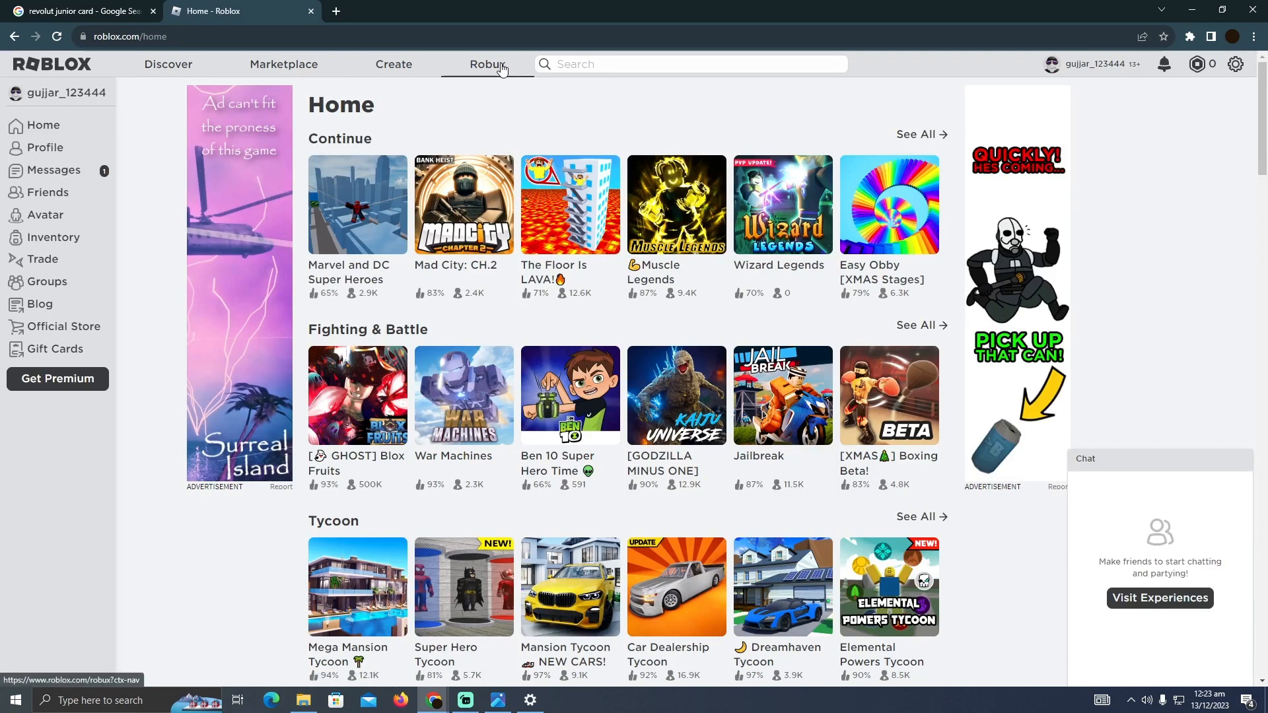
{"action": "left_click", "coordinate": [488, 64]}
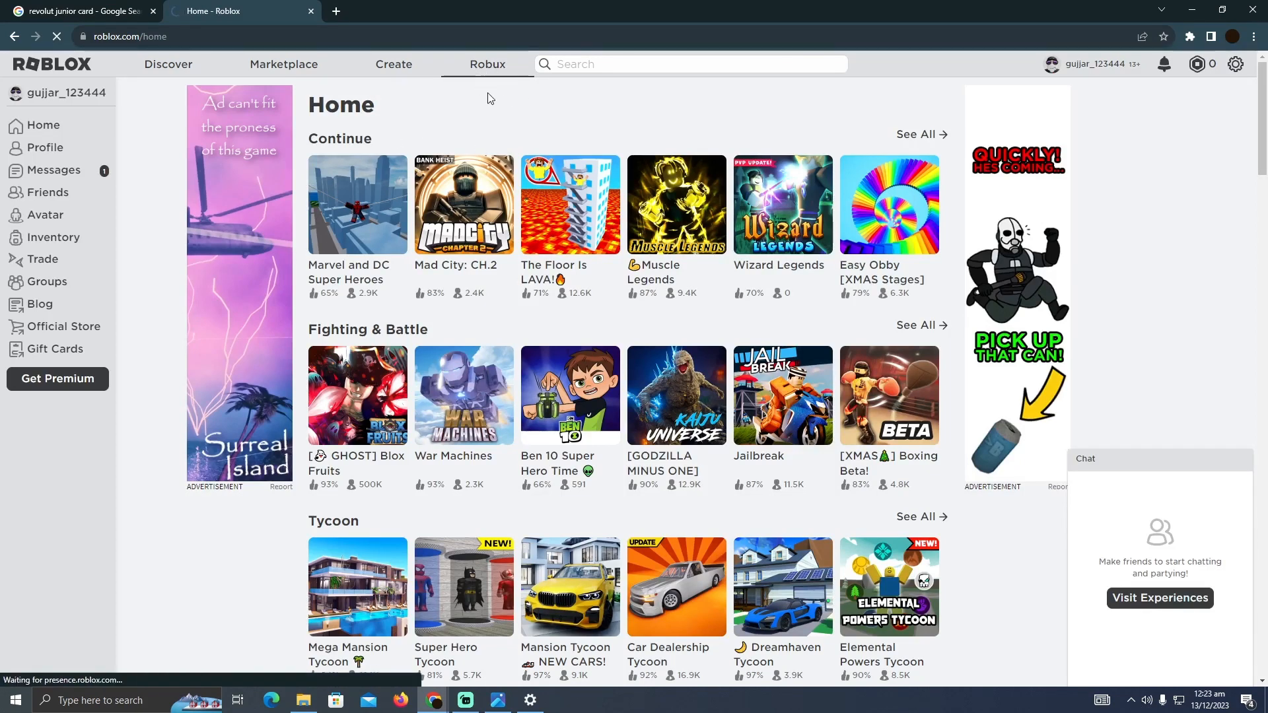
{"action": "left_click", "coordinate": [487, 64]}
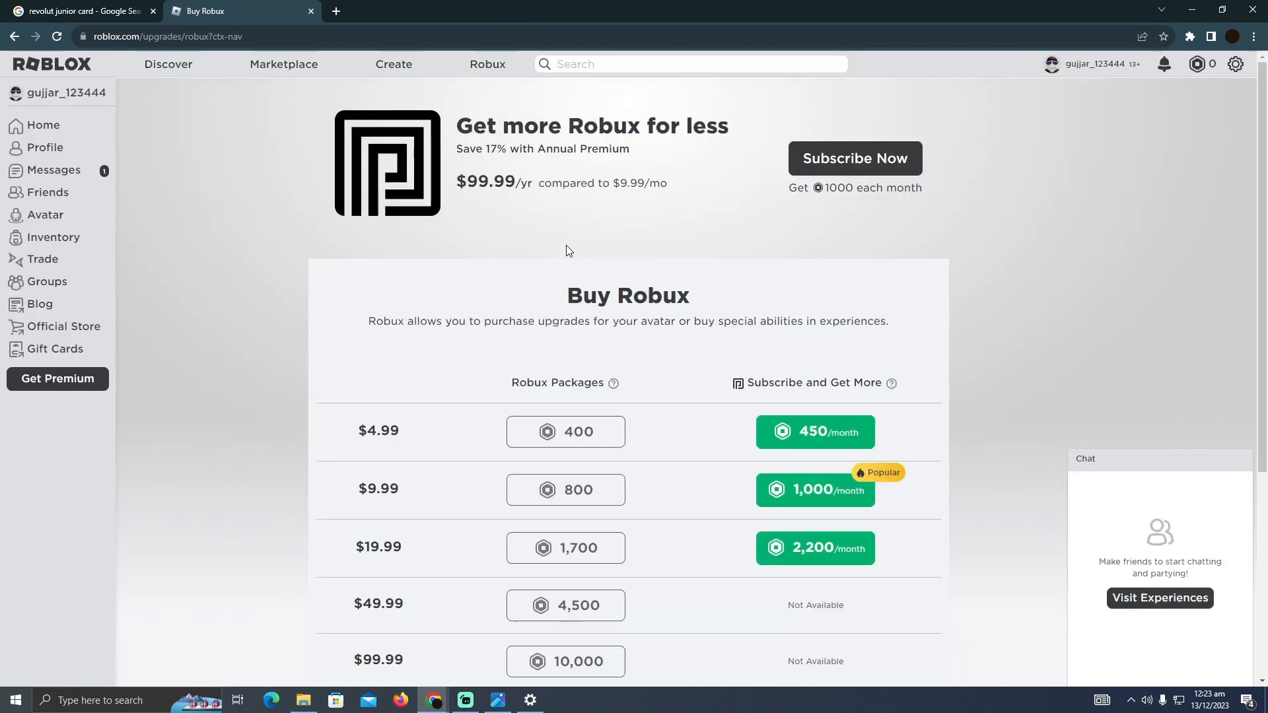
Scroll to the Robux Packages table and choose the 400 Robux package for $4.99.
{"action": "scroll", "scroll_direction": "down", "scroll_amount": 3}
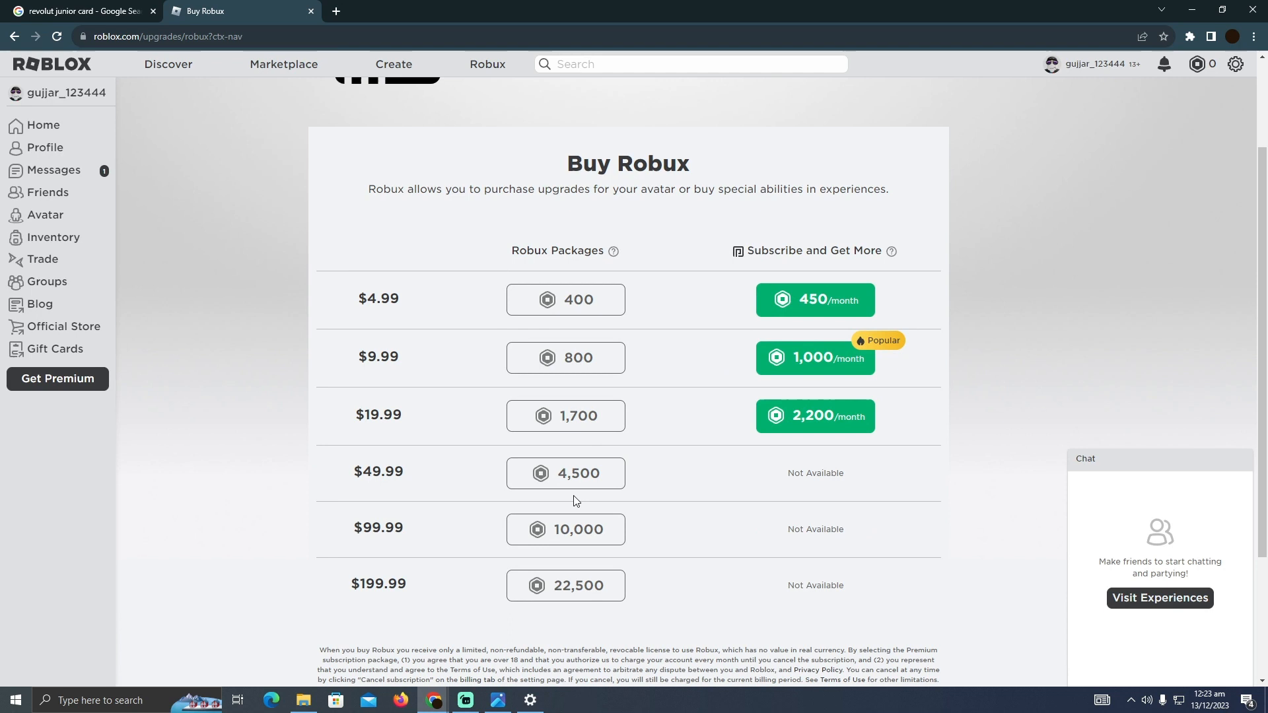
{"action": "mouse_move", "coordinate": [566, 315]}
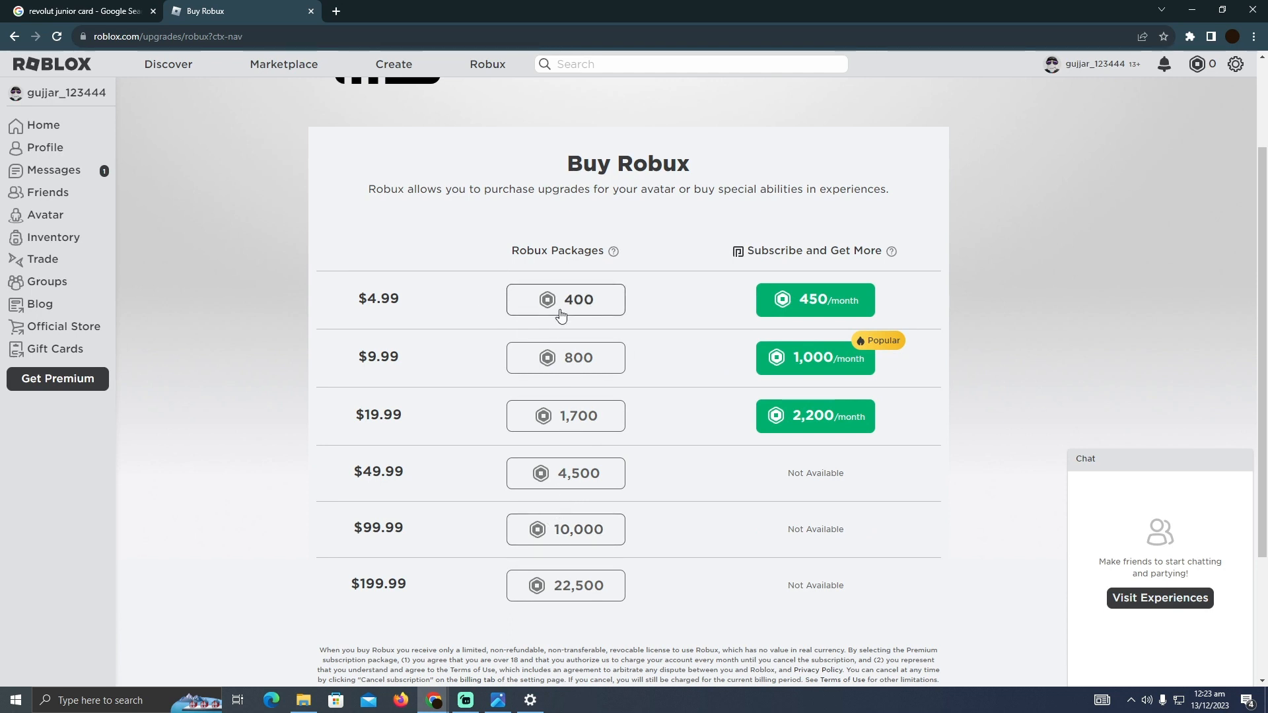
{"action": "left_click", "coordinate": [565, 300]}
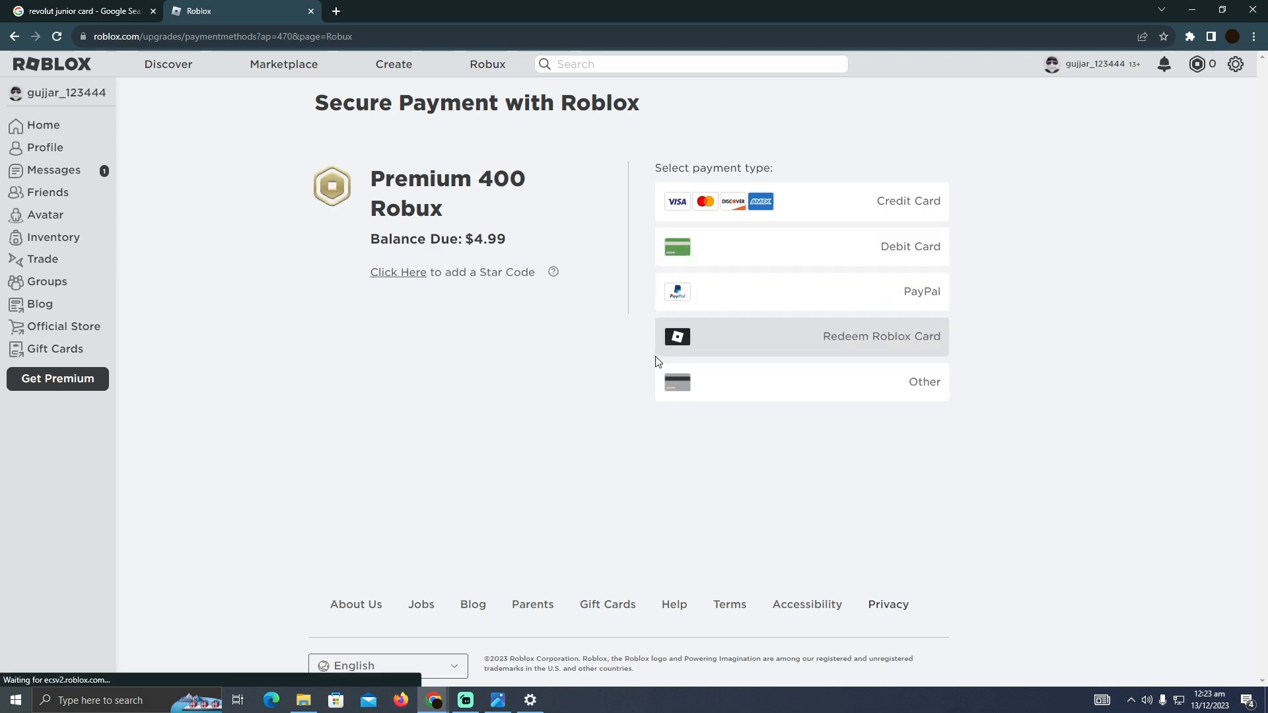
{"action": "mouse_move", "coordinate": [860, 200]}
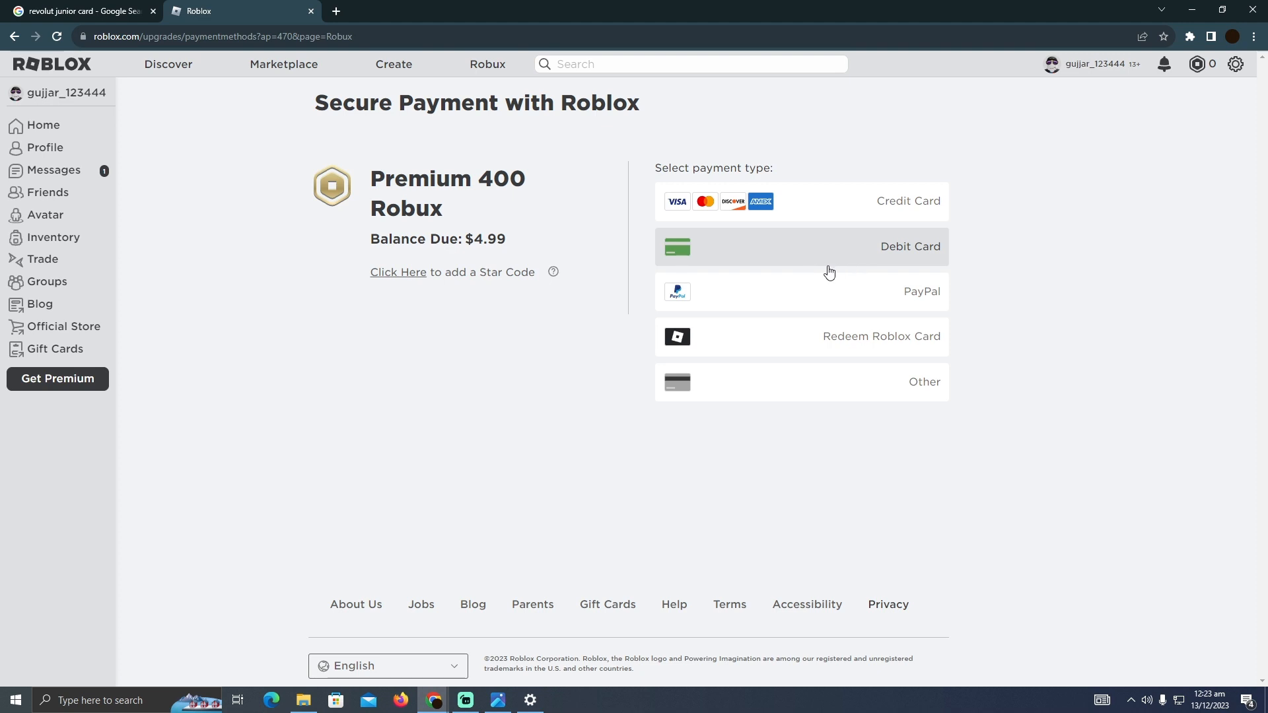
Select Debit Card as the payment type, reaching the Stripe card checkout for $4.99.
{"action": "left_click", "coordinate": [80, 10]}
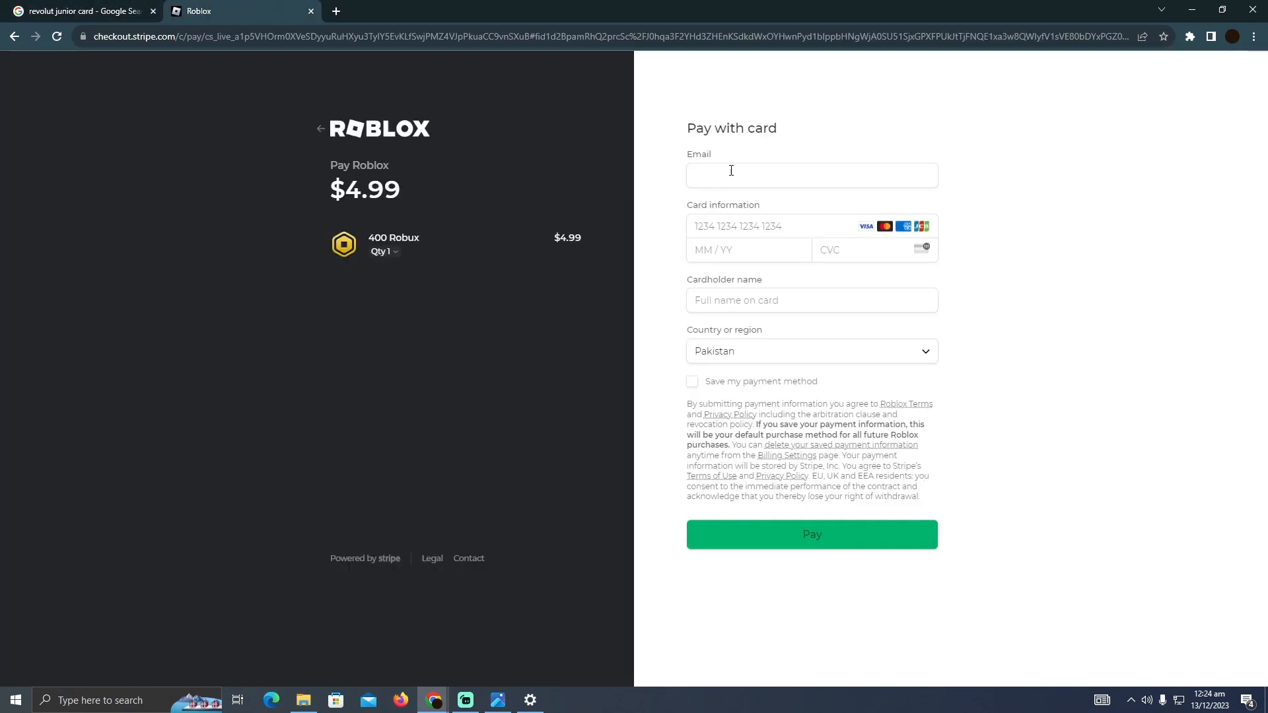
{"action": "mouse_move", "coordinate": [761, 174]}
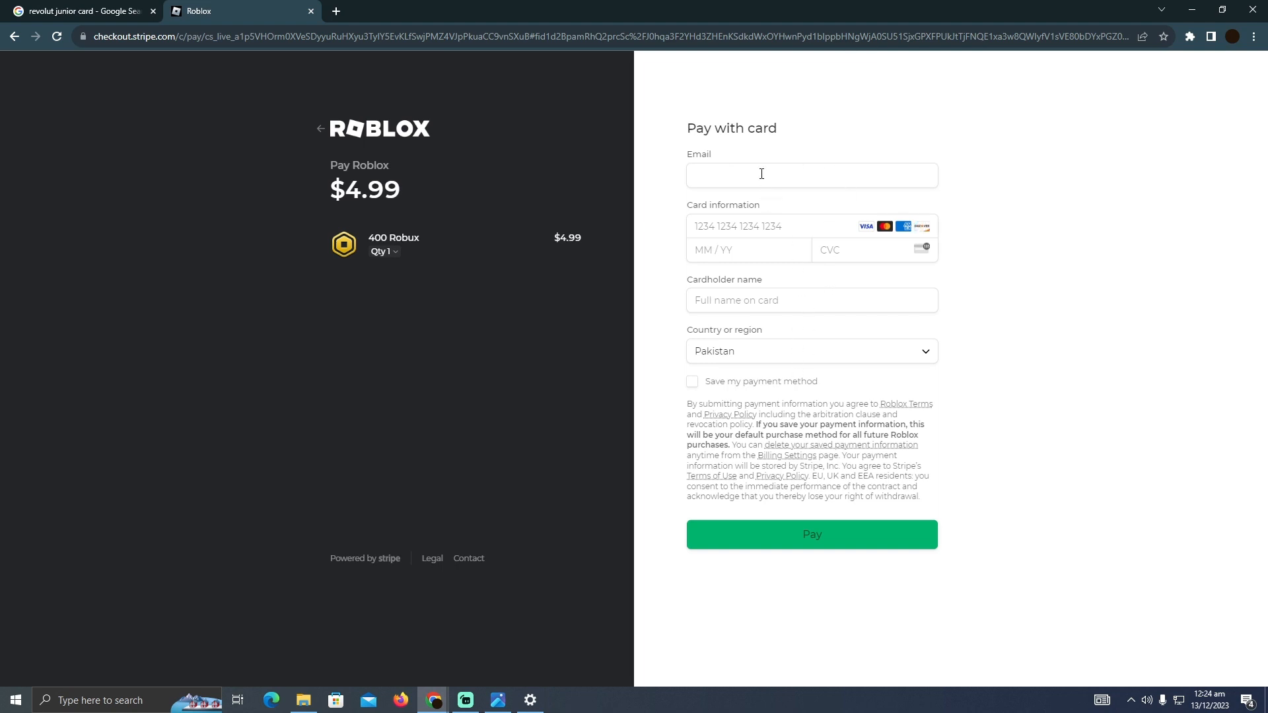
{"action": "mouse_move", "coordinate": [817, 358]}
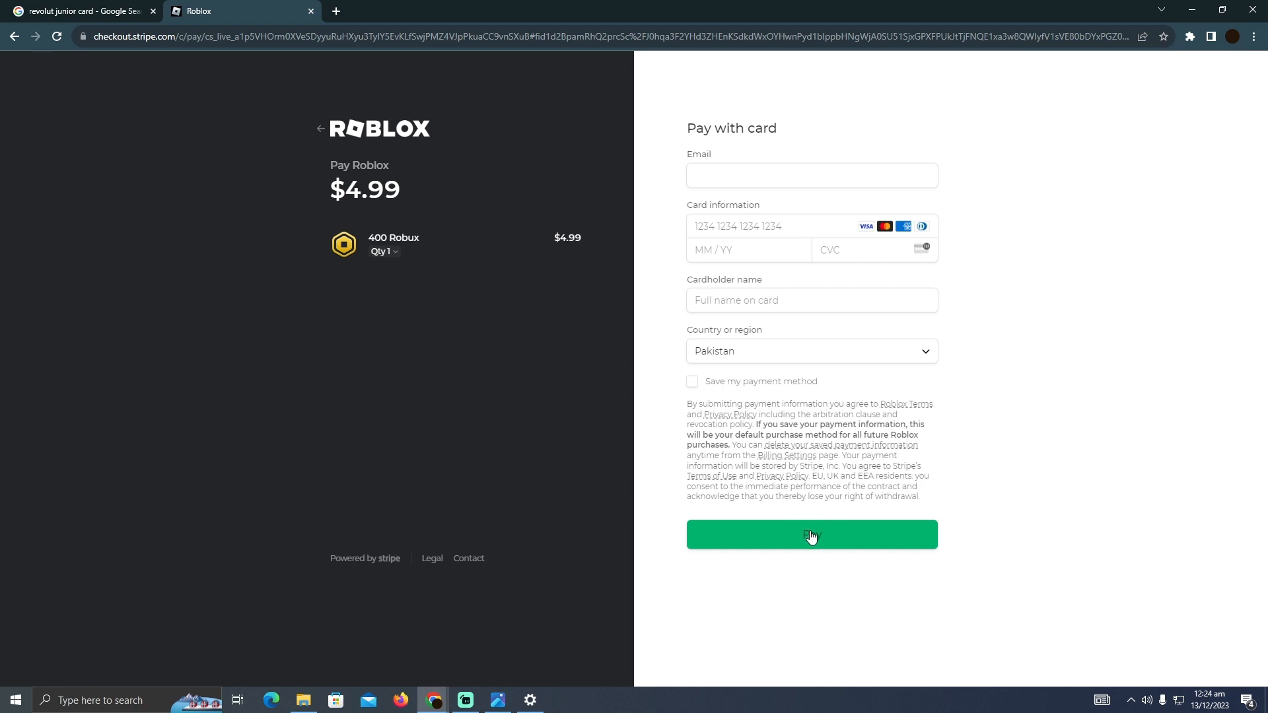
{"action": "mouse_move", "coordinate": [656, 354]}
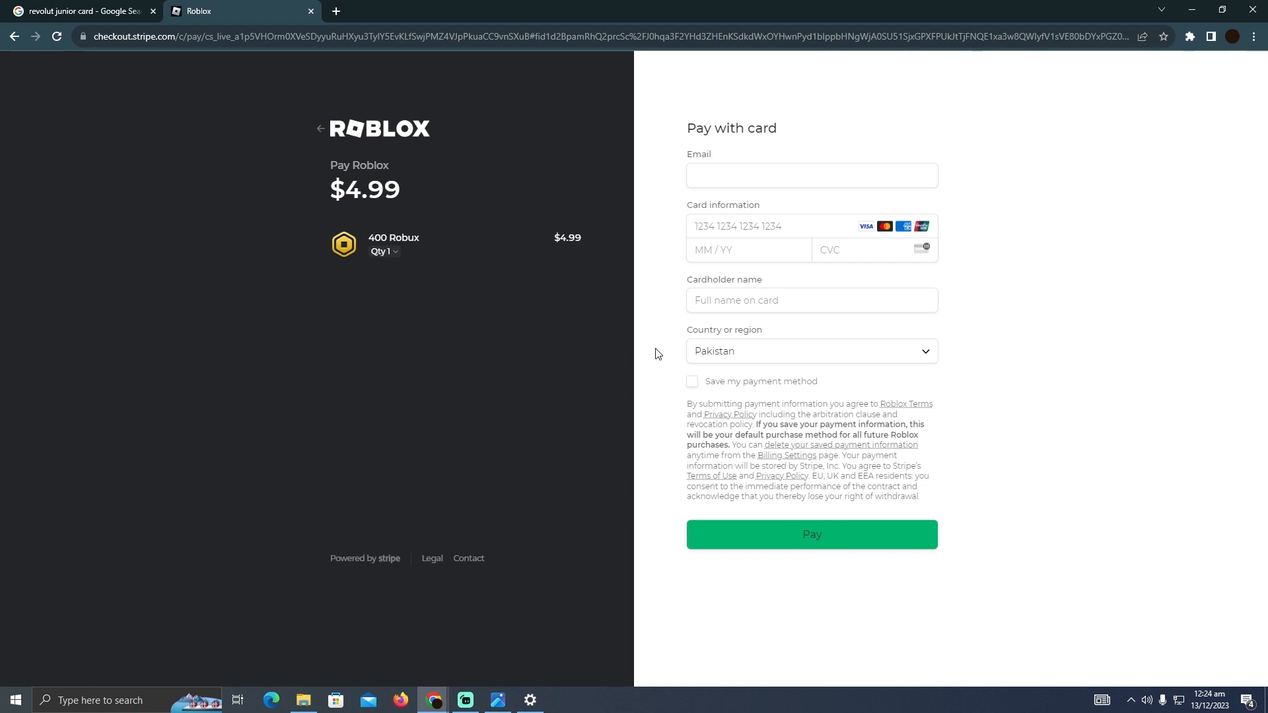